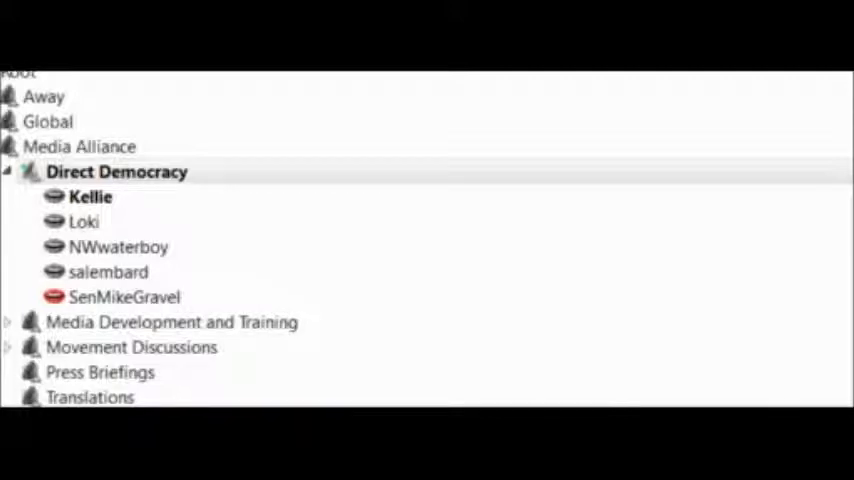
mouse_move(640, 78)
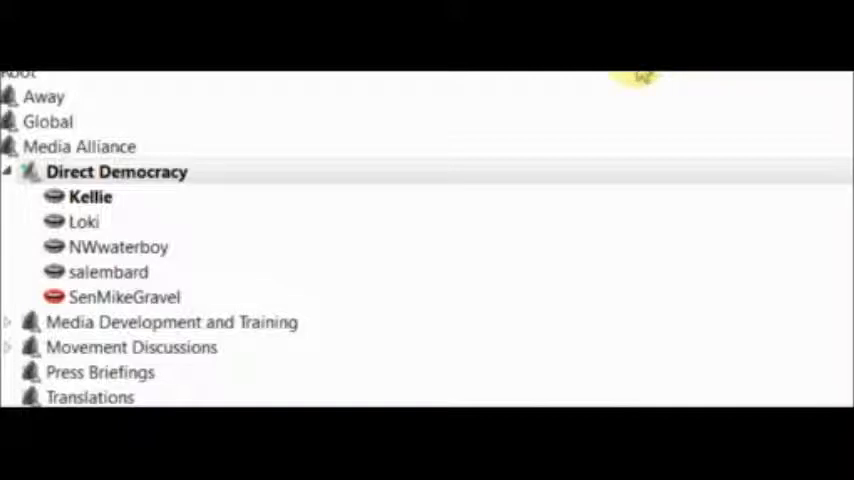